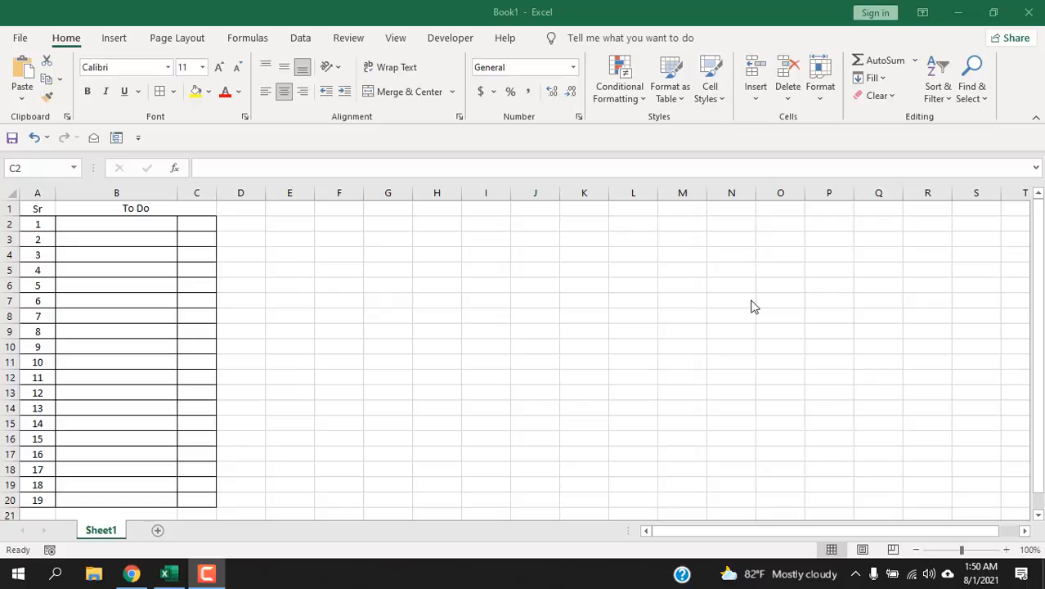
mouse_move(592, 291)
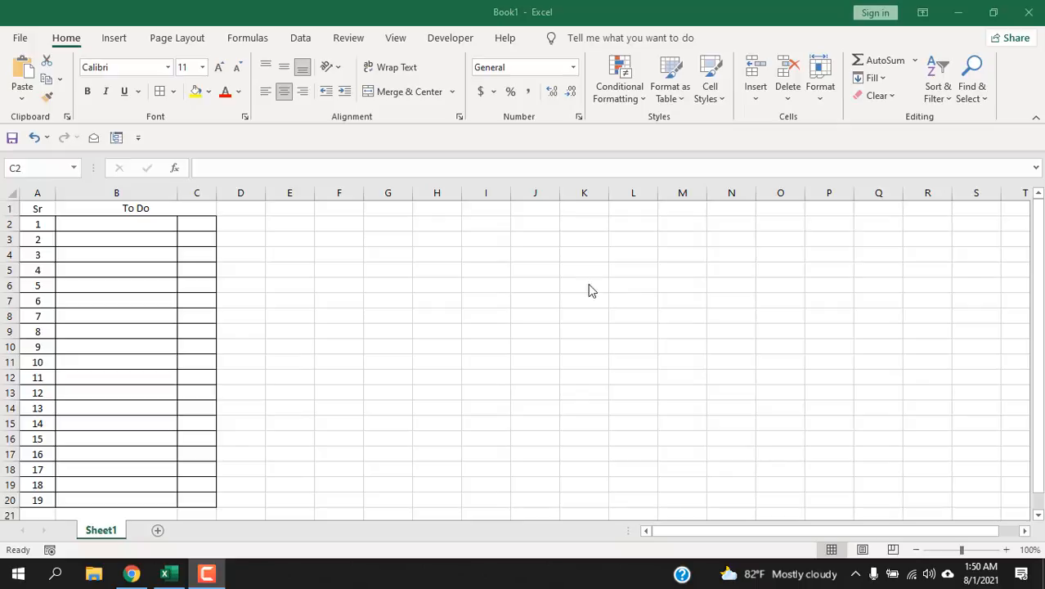
mouse_move(491, 281)
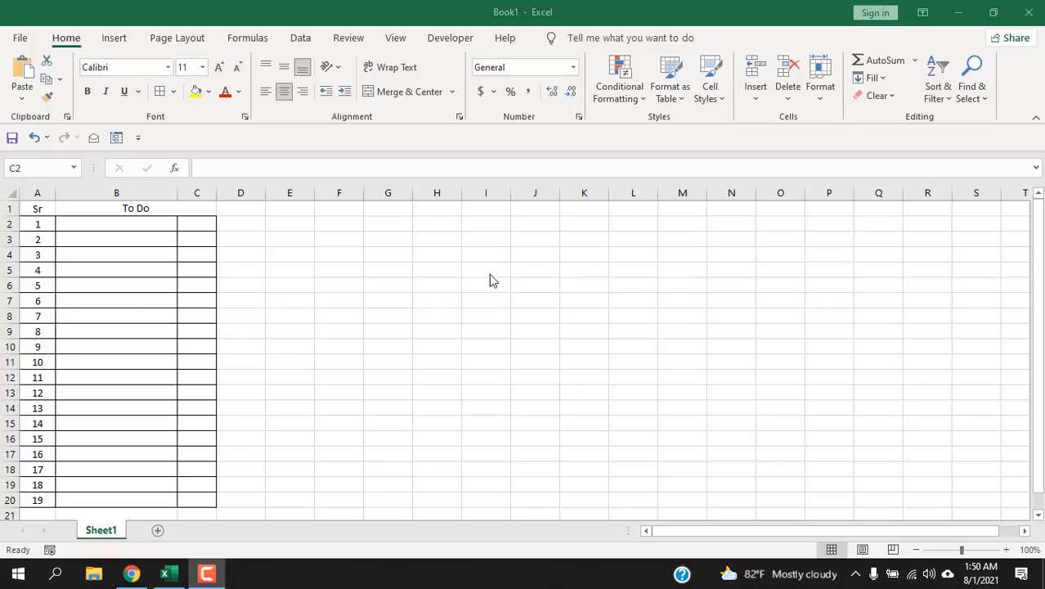
mouse_move(295, 314)
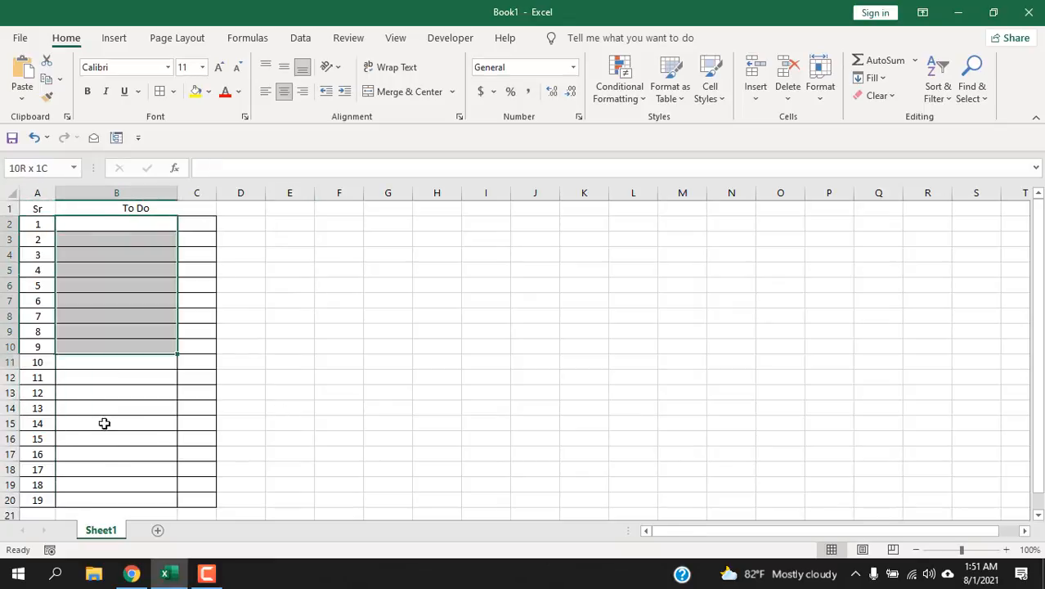
Step: Select cell C2 in the checkbox column as the target for the first checkbox
left_click(338, 392)
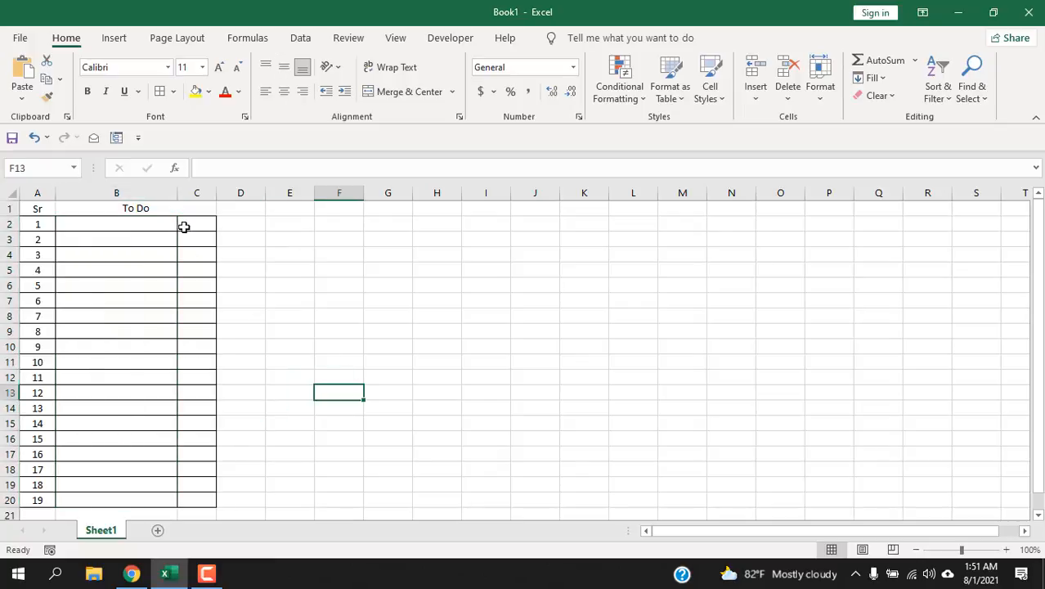
mouse_move(196, 226)
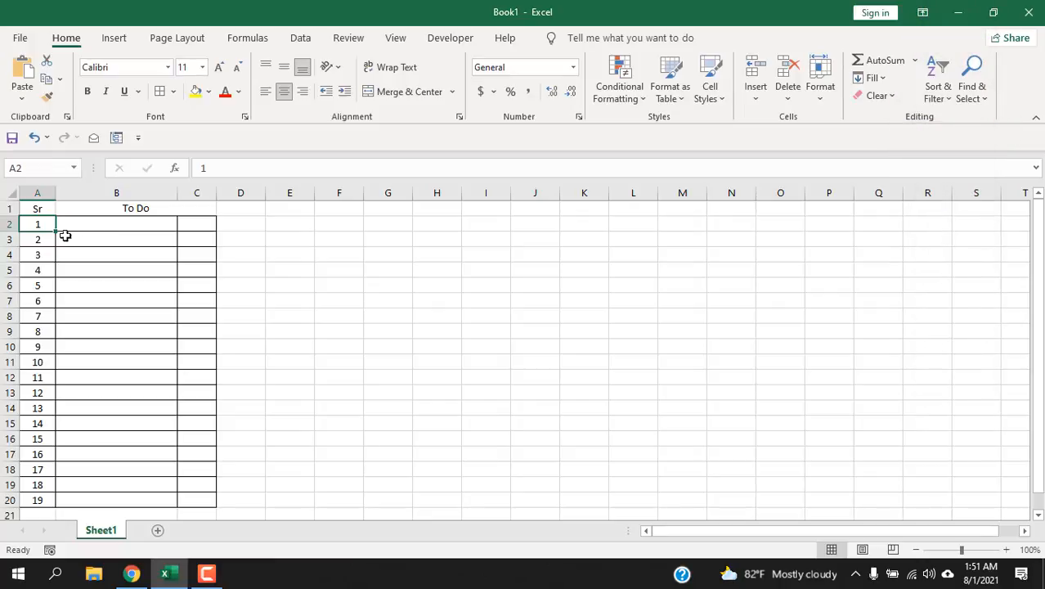
mouse_move(90, 227)
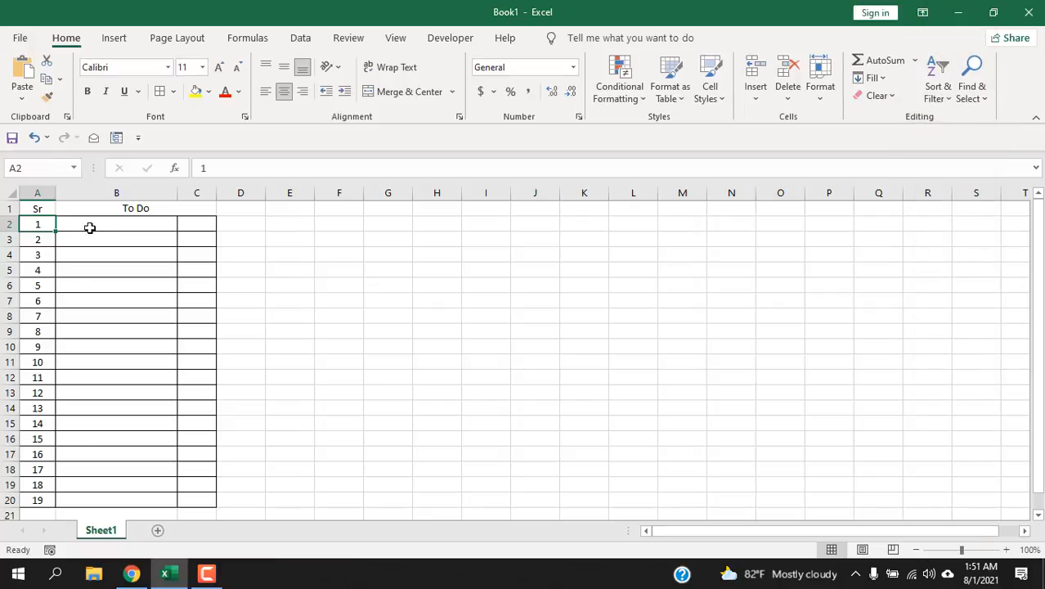
mouse_move(101, 226)
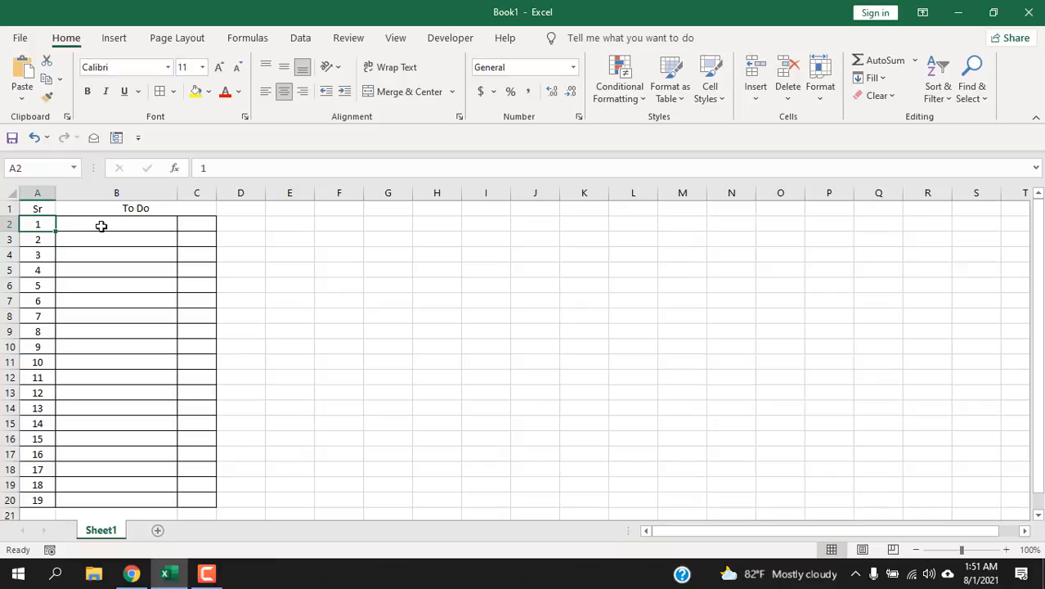
left_click(196, 222)
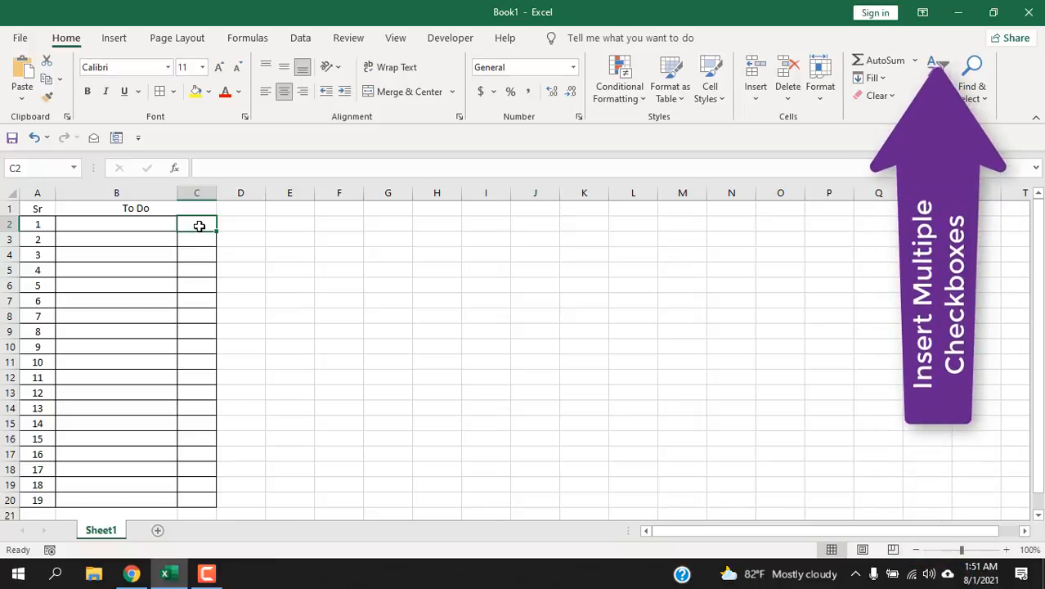
mouse_move(255, 247)
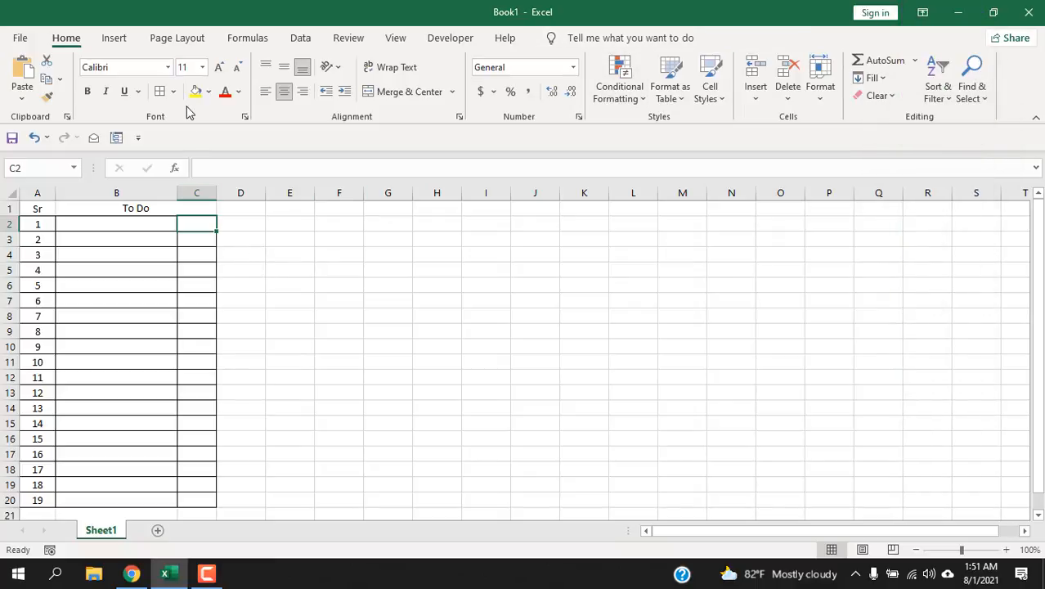
mouse_move(117, 137)
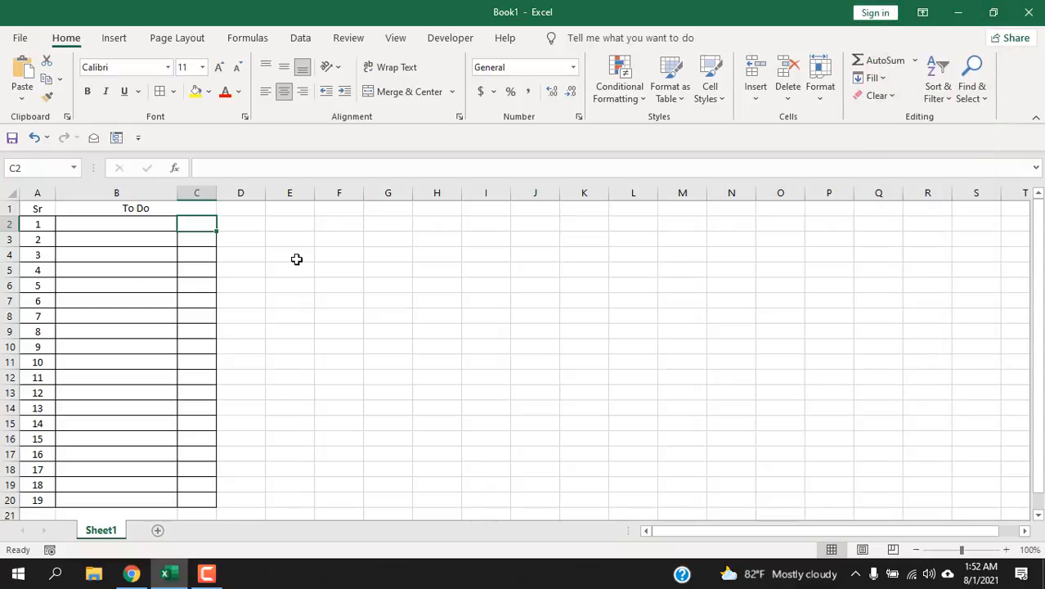
left_click(289, 255)
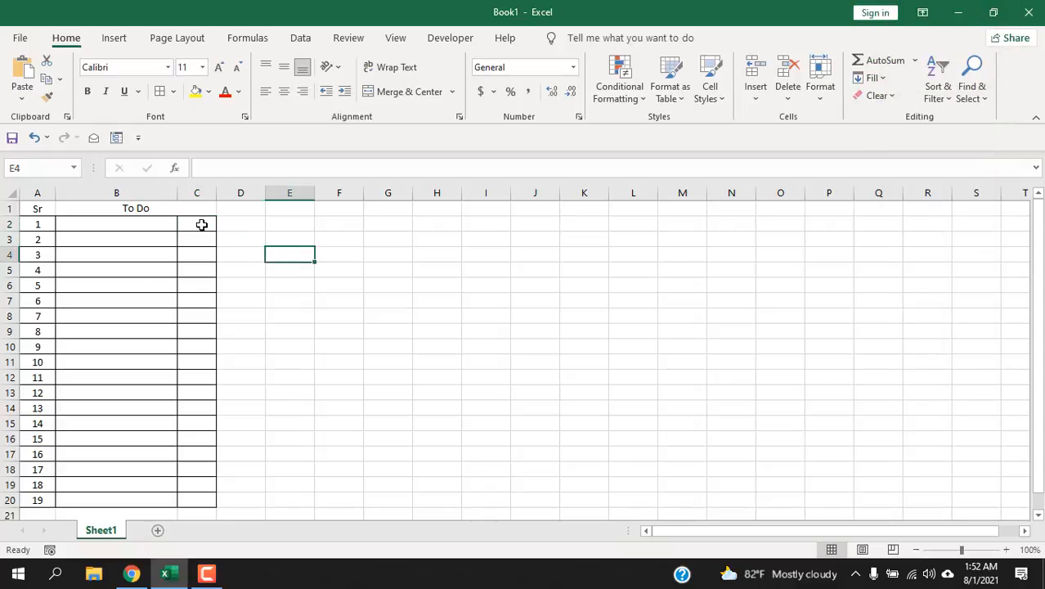
left_click(196, 193)
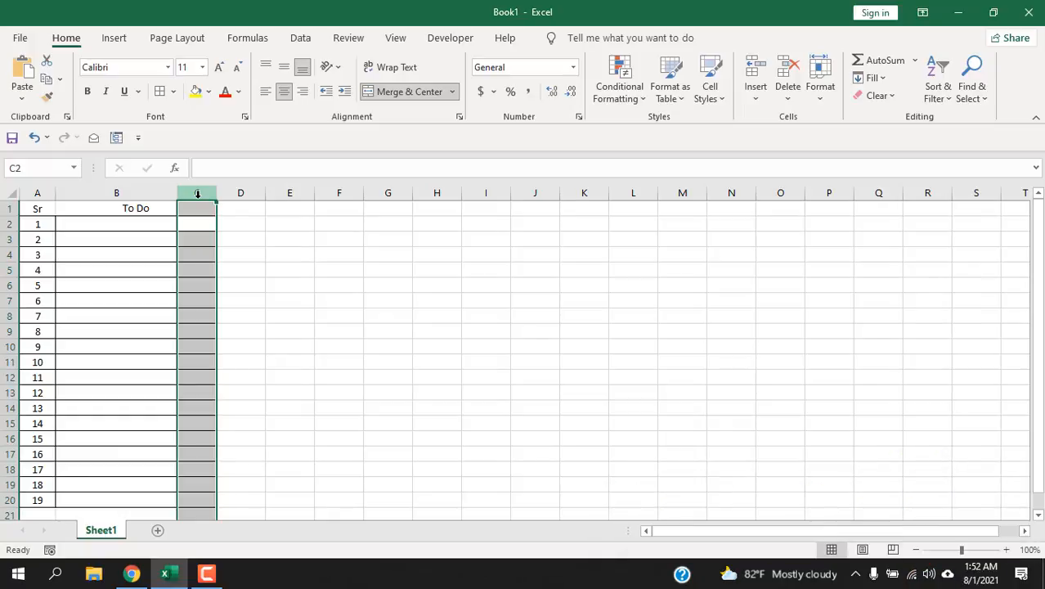
left_click(238, 92)
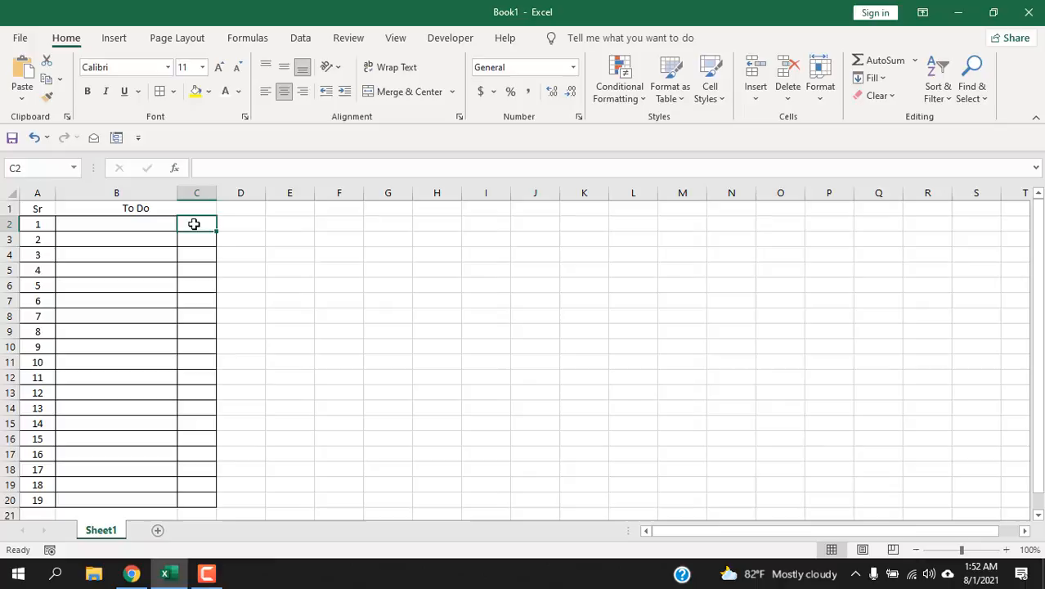
mouse_move(263, 294)
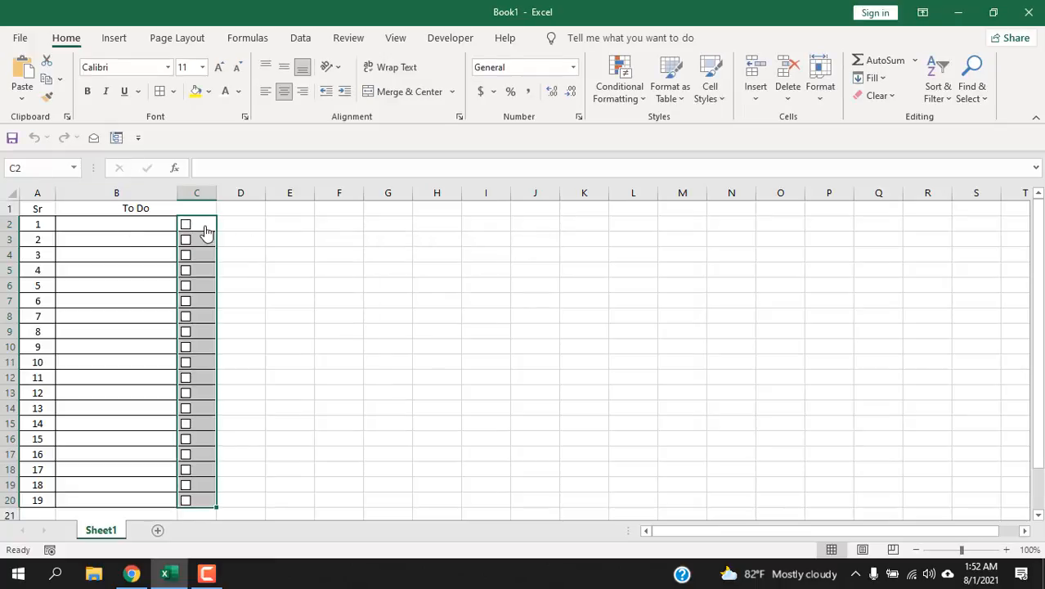
left_click(186, 222)
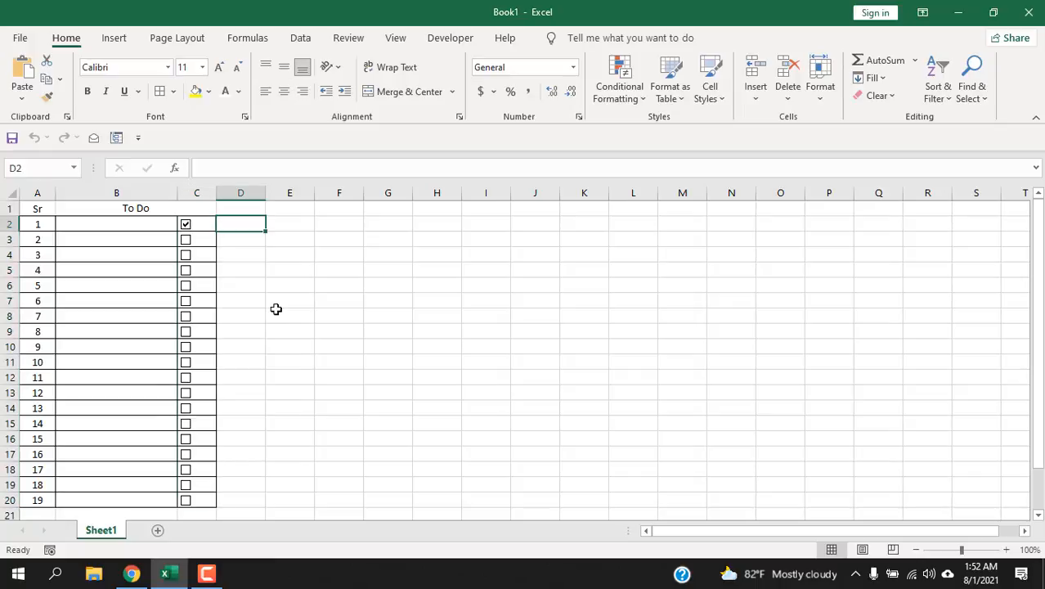
left_click(186, 224)
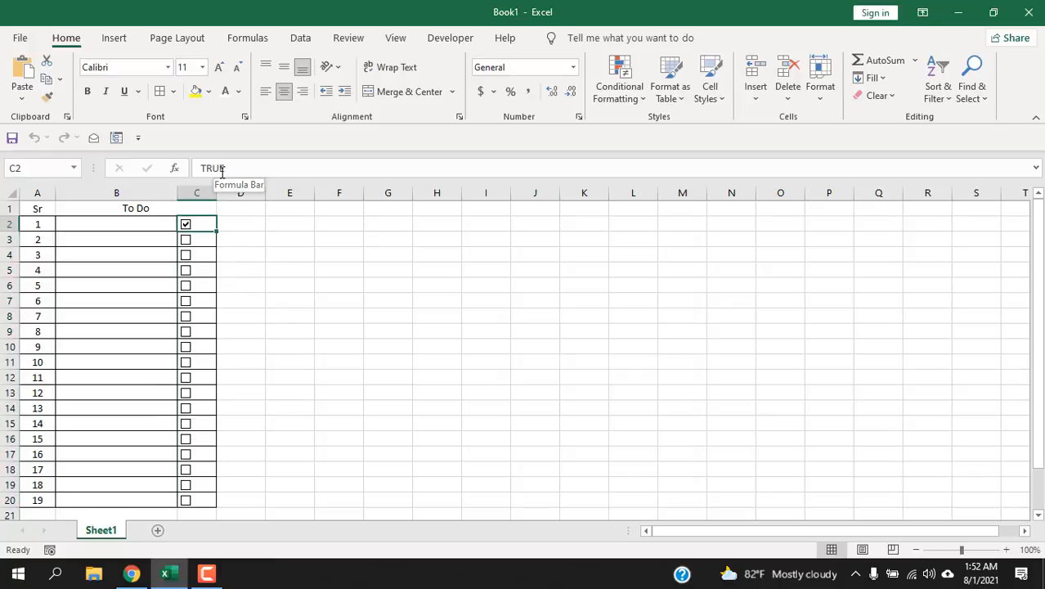
left_click(187, 224)
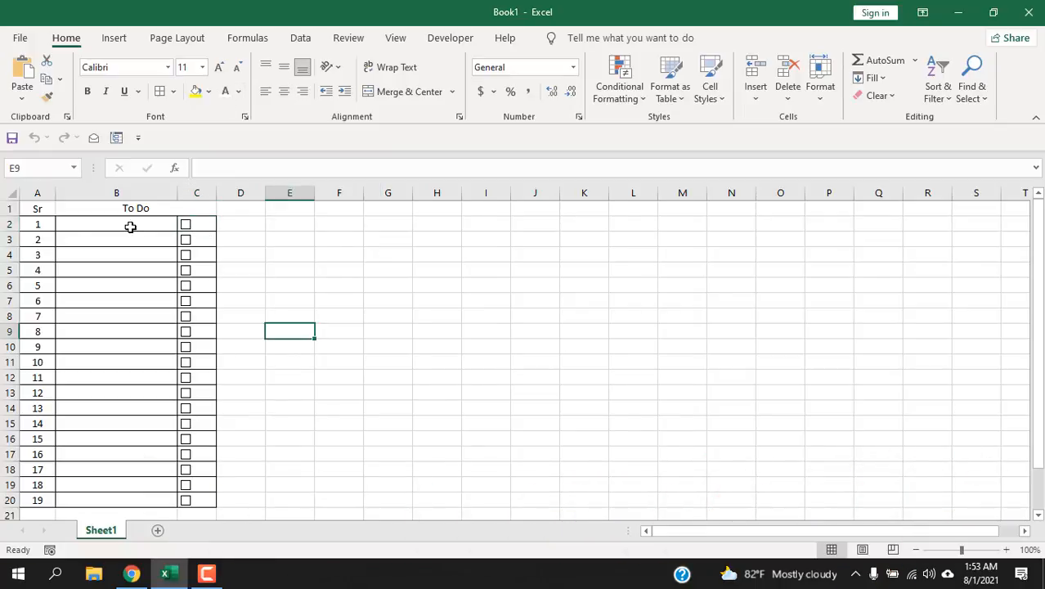
Step: Enter 'Create Tutorial' as the first task in B2
left_click(116, 222)
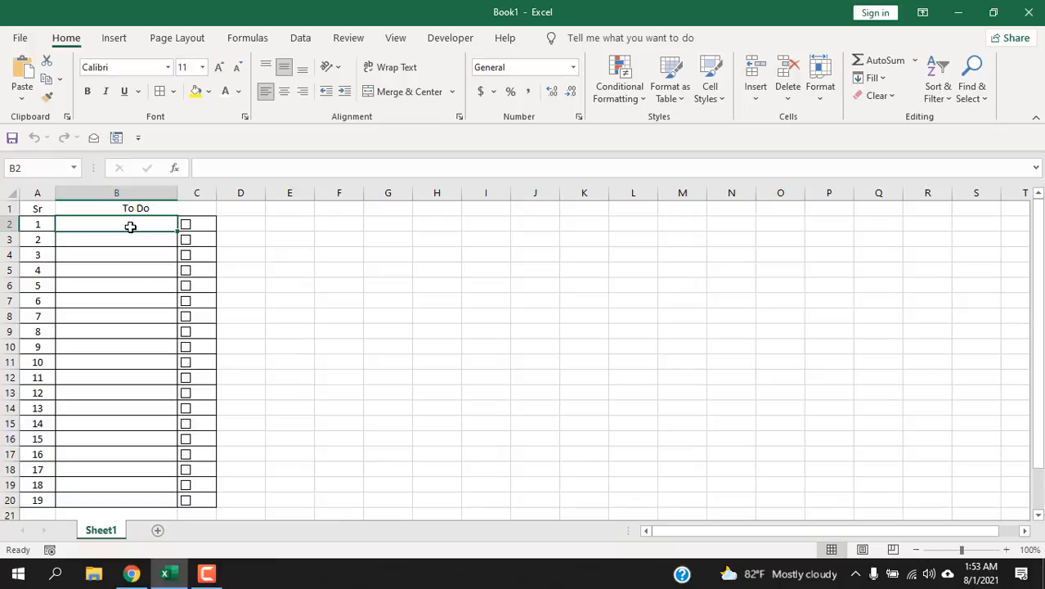
type("Create Tutorial")
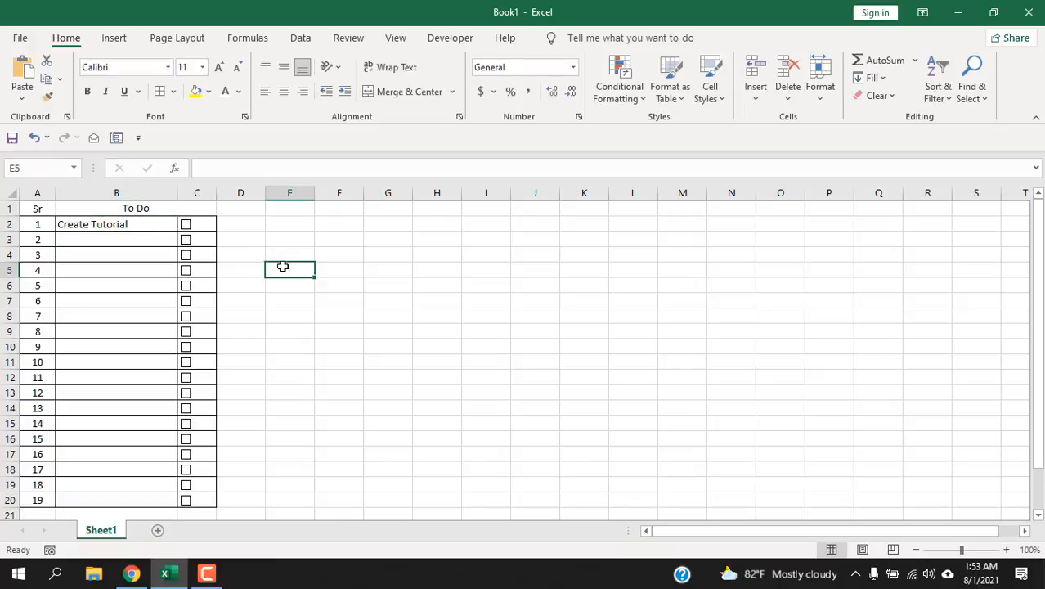
left_click(117, 223)
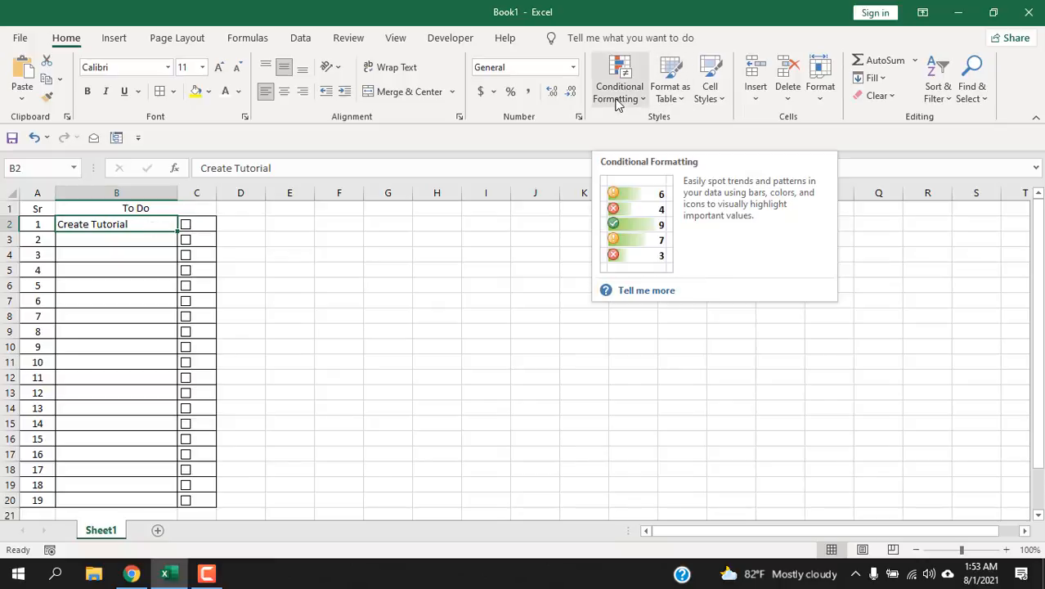
Step: Start a new formula-based conditional formatting rule with the condition =$C2=TRUE
left_click(618, 85)
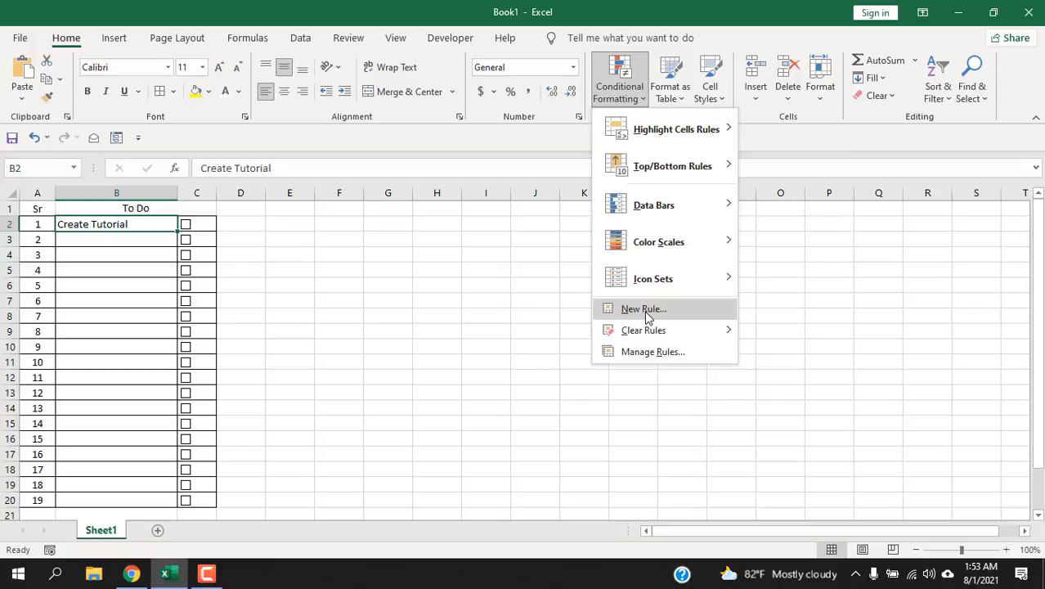
left_click(643, 307)
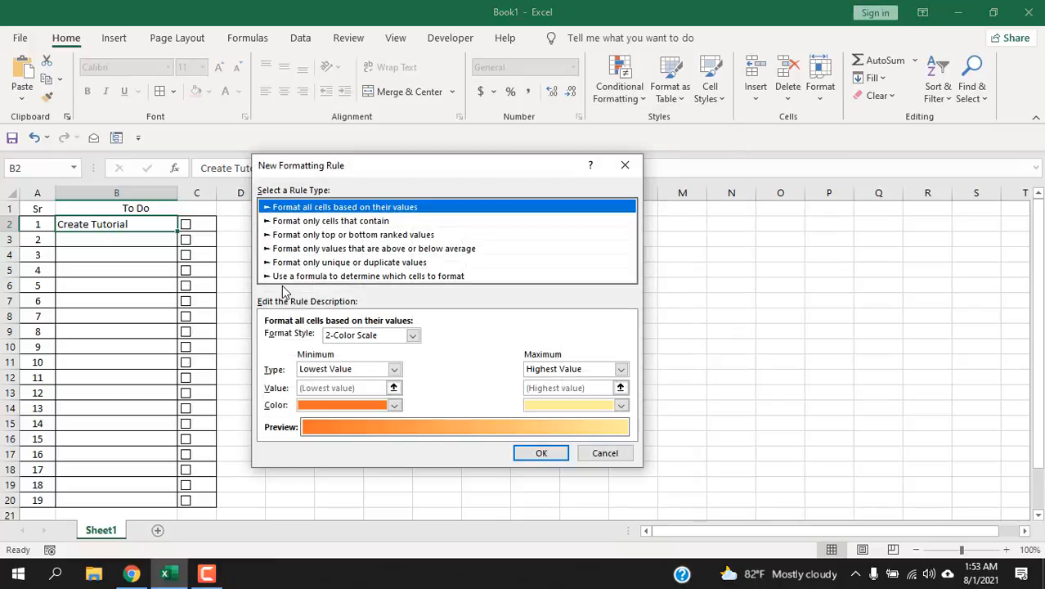
mouse_move(353, 285)
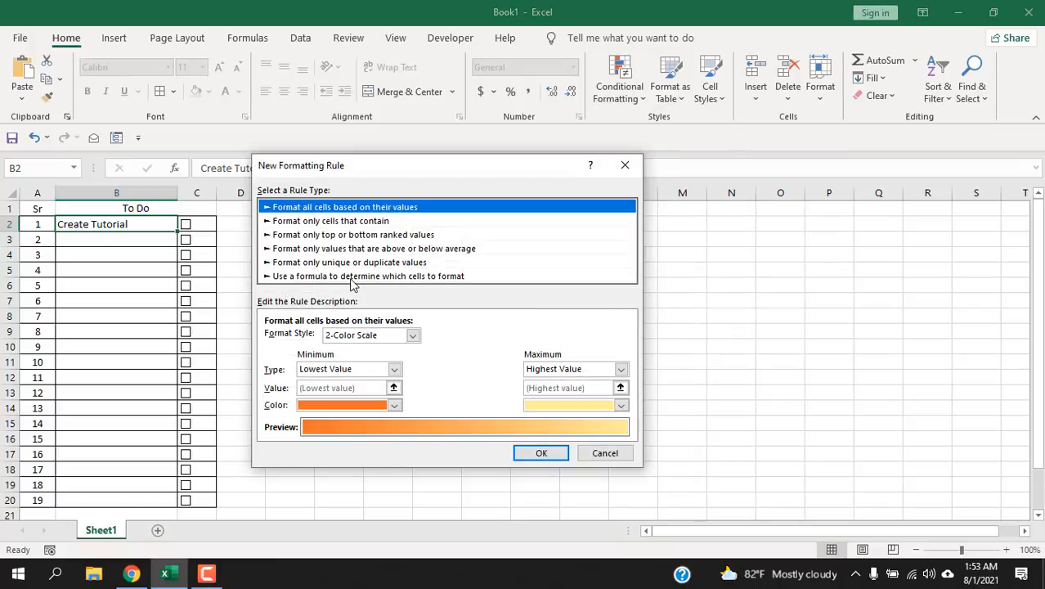
left_click(366, 275)
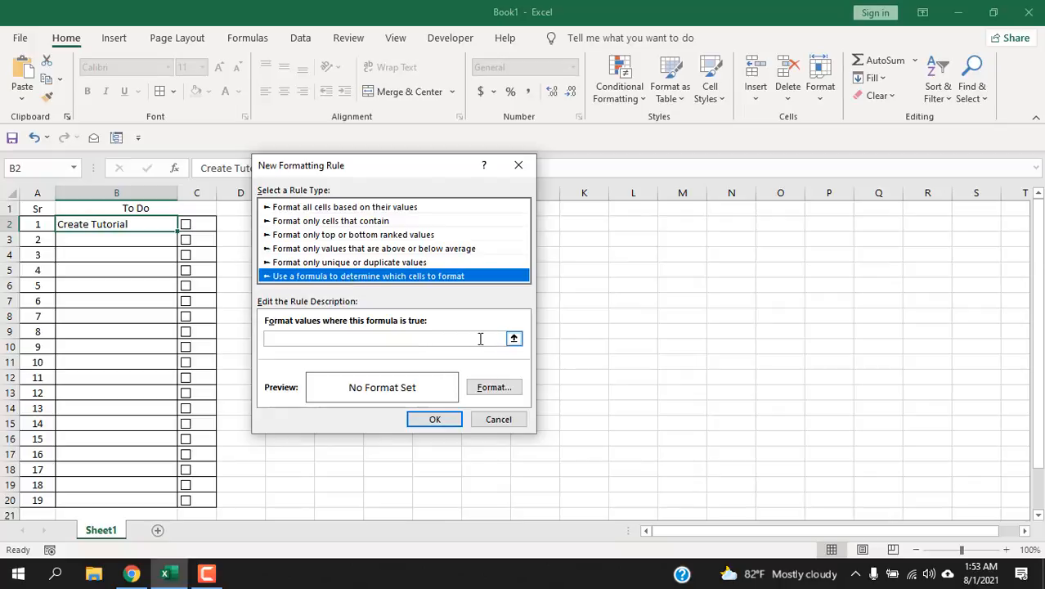
left_click(393, 337)
type("=$C2=")
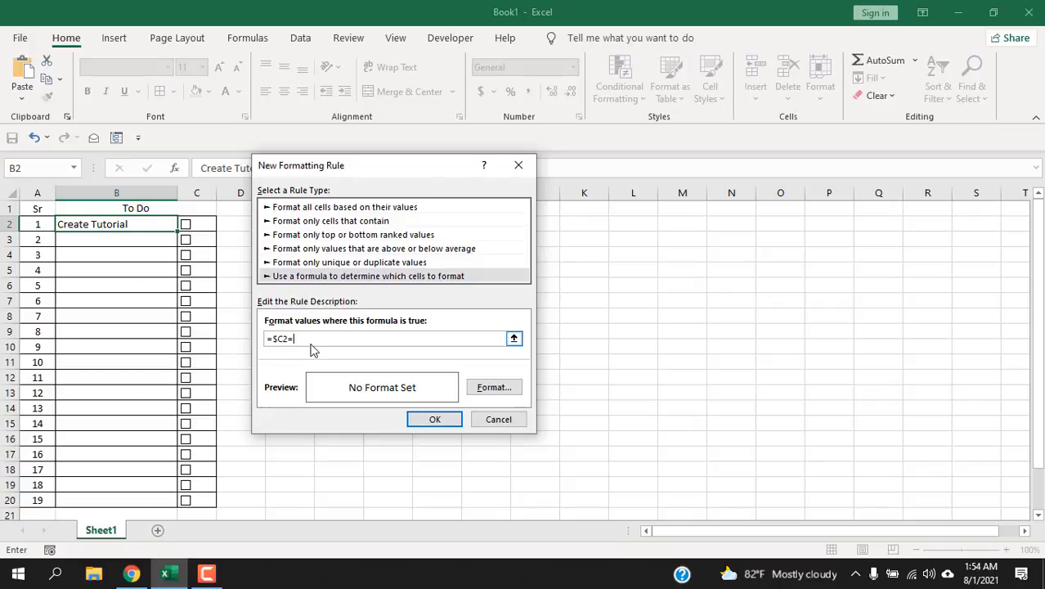
type("TRUE")
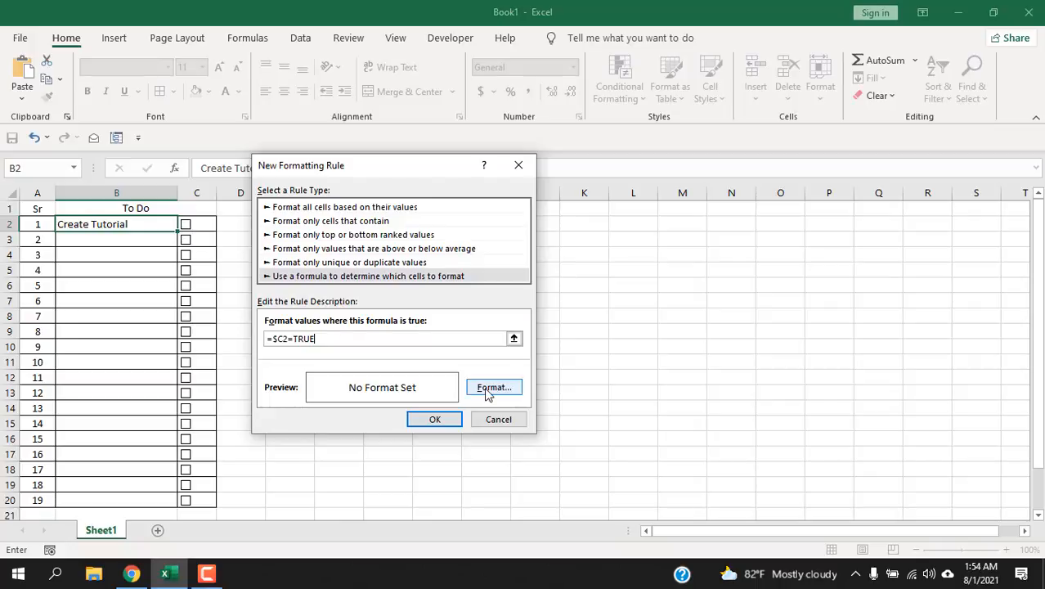
Step: Set the rule's format to strikethrough with a light grey font colour
left_click(494, 386)
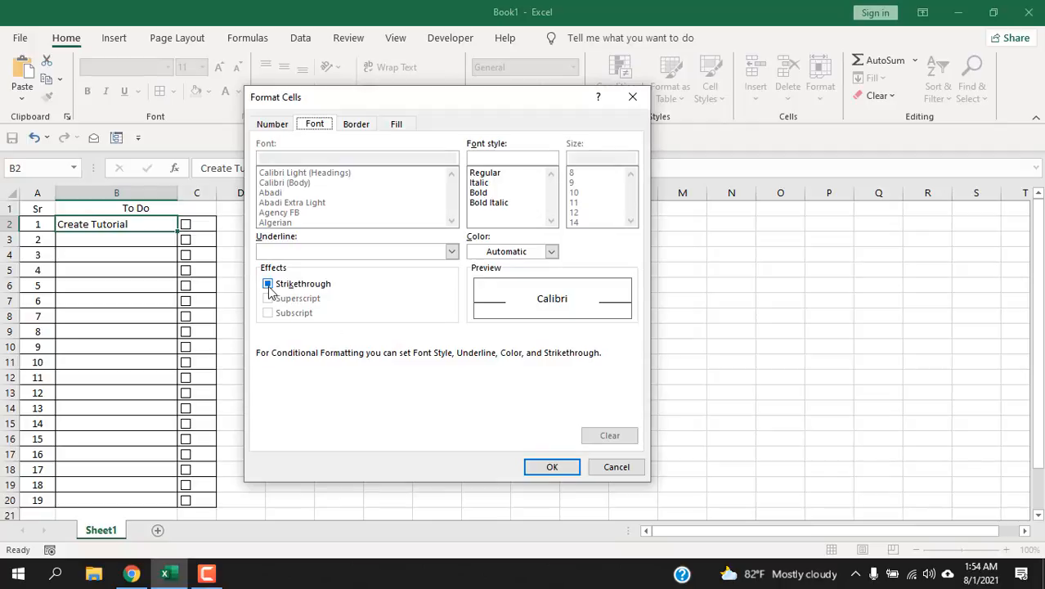
left_click(551, 252)
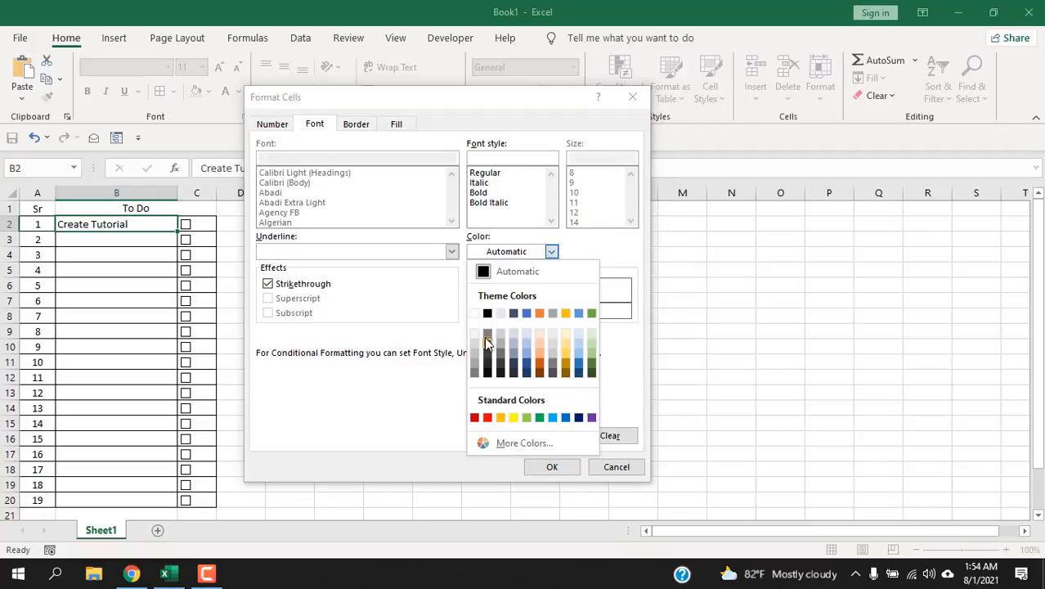
left_click(553, 466)
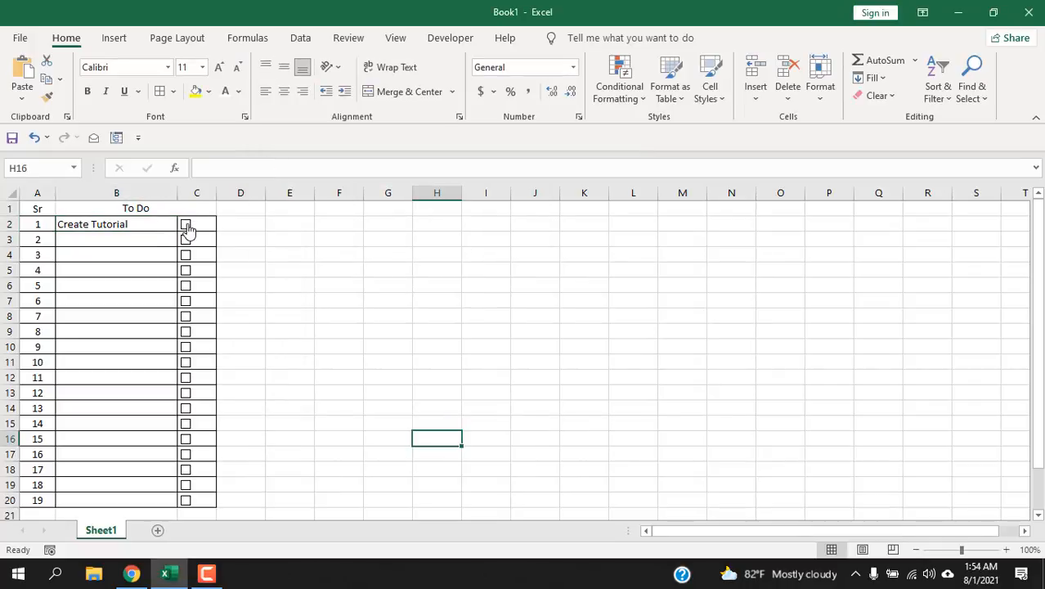
Step: Tick the Create Tutorial checkbox so the task shows struck through in grey
left_click(186, 224)
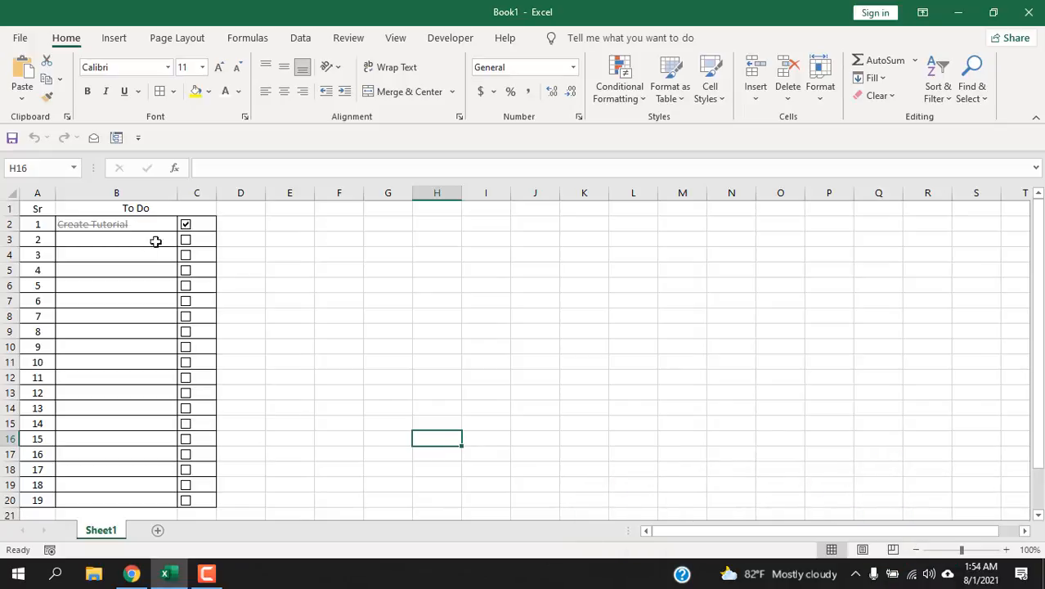
mouse_move(141, 246)
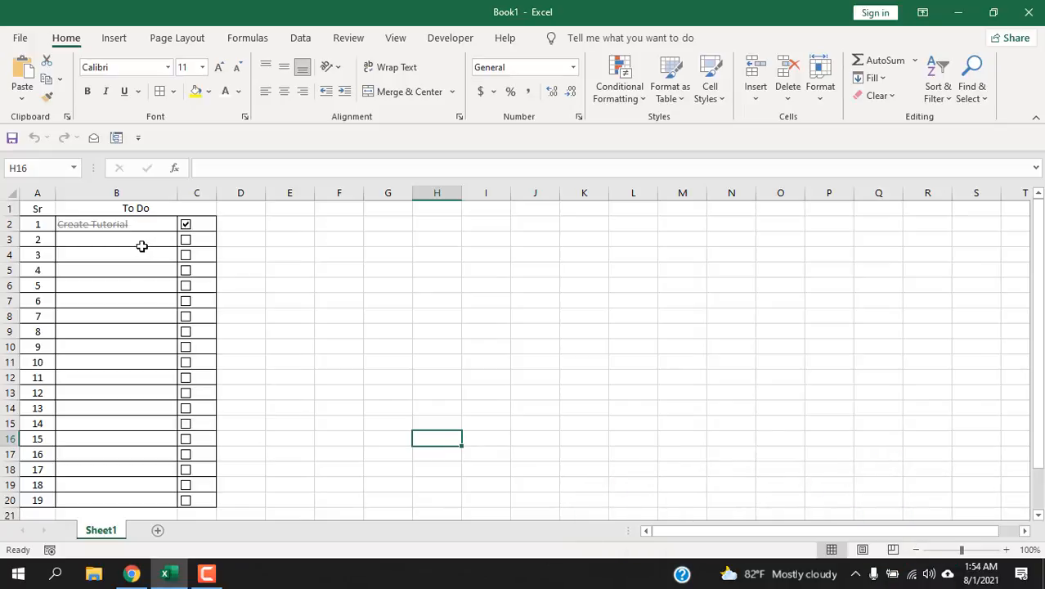
left_click(116, 222)
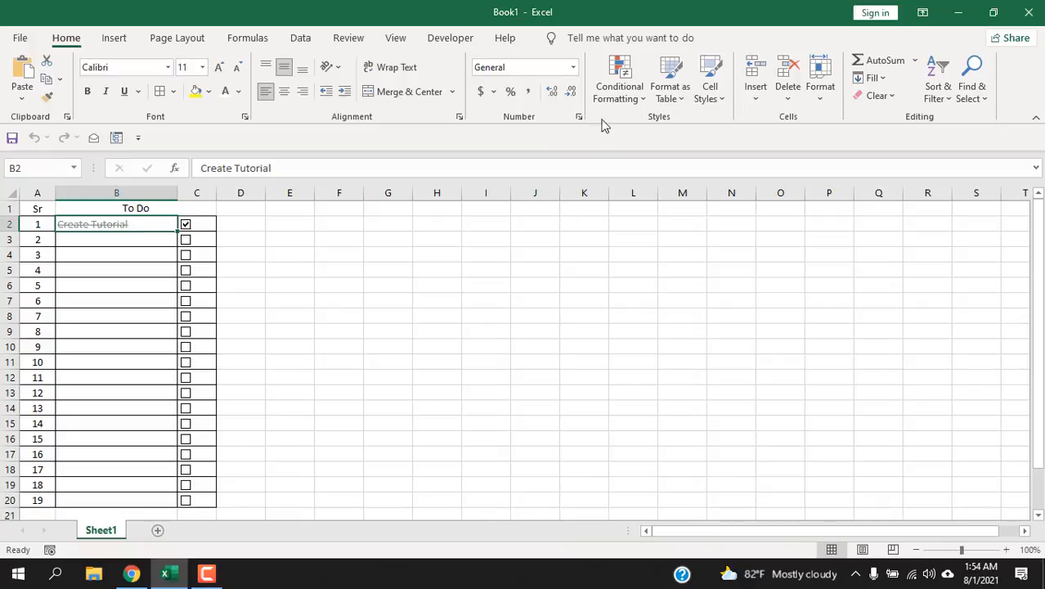
Step: In Manage Rules, change the rule's Applies to range to =$B$2:$B$400
left_click(618, 79)
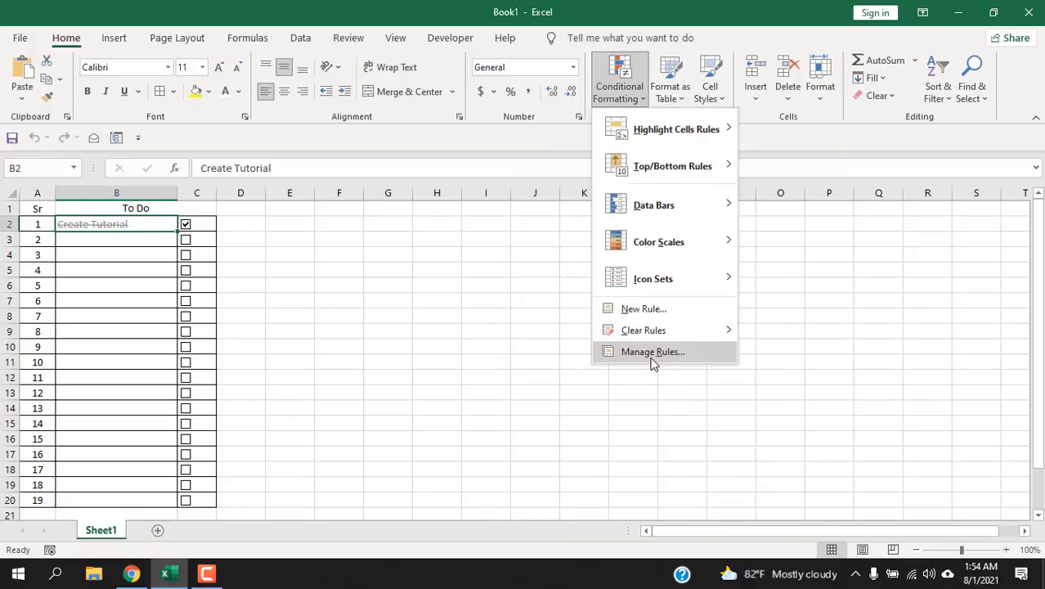
left_click(651, 350)
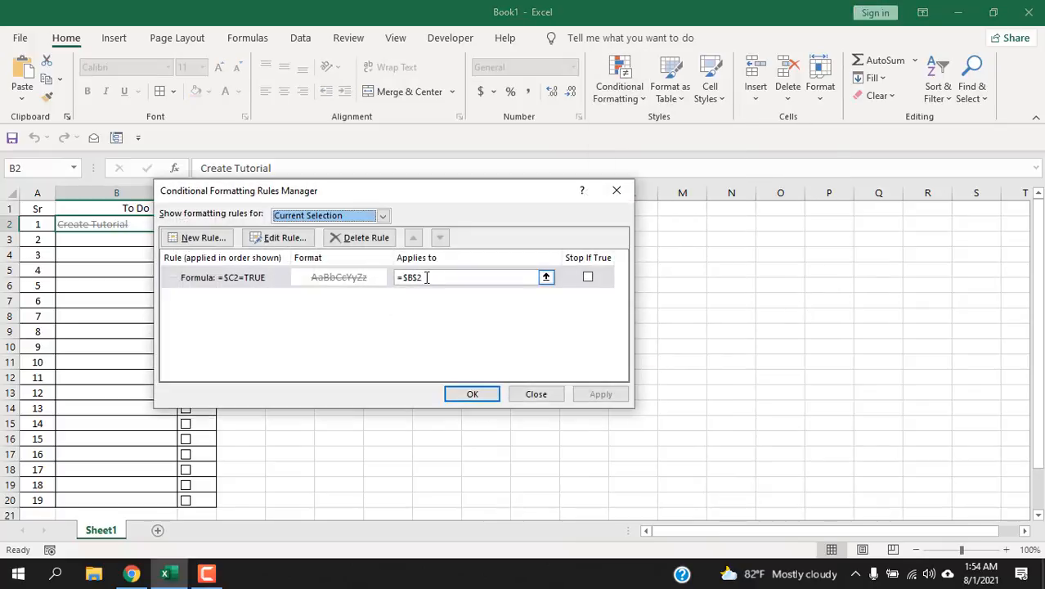
mouse_move(431, 278)
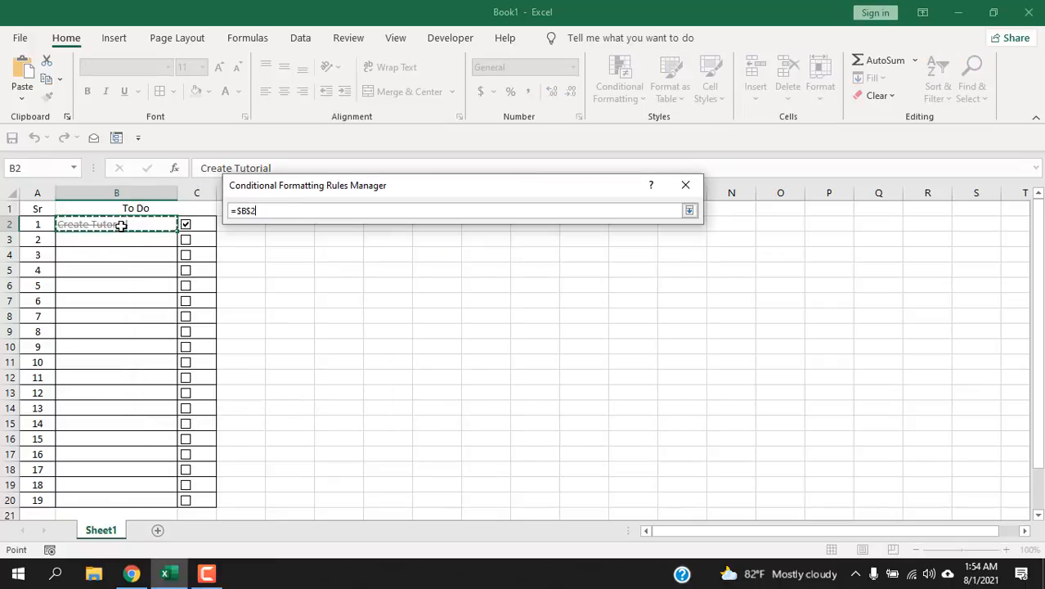
left_click_drag(116, 224, 116, 419)
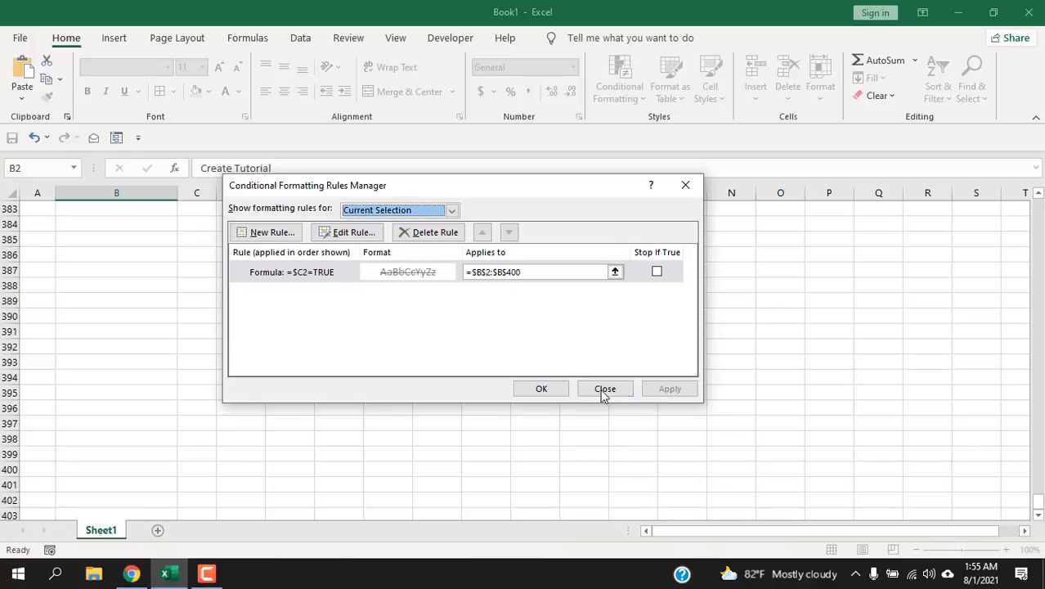
left_click(606, 389)
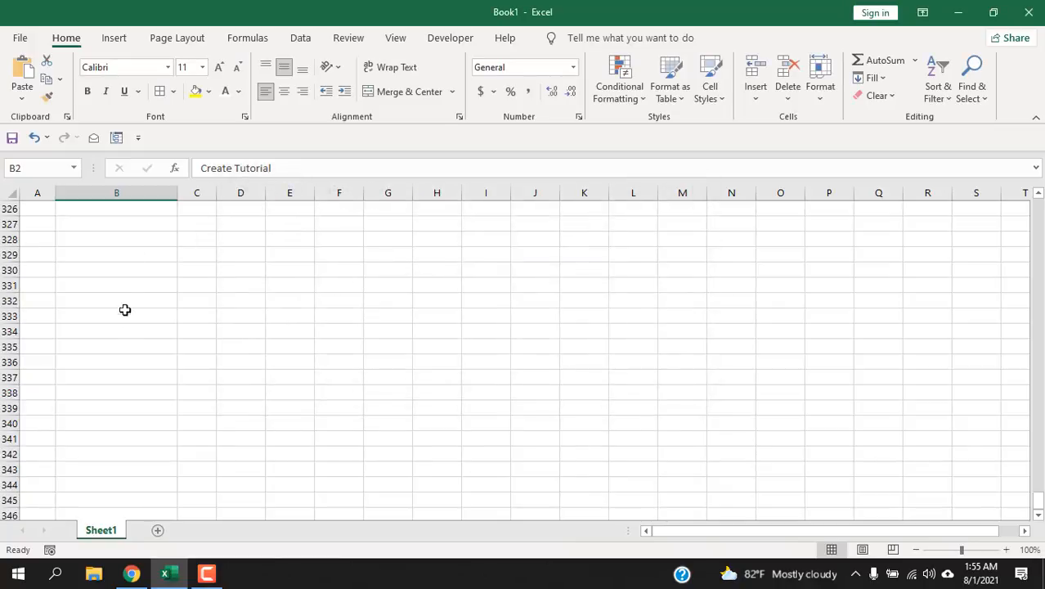
Step: Enter 'Thank you for watching' in B3 and tick its checkbox so it appears struck through
scroll("up", 3)
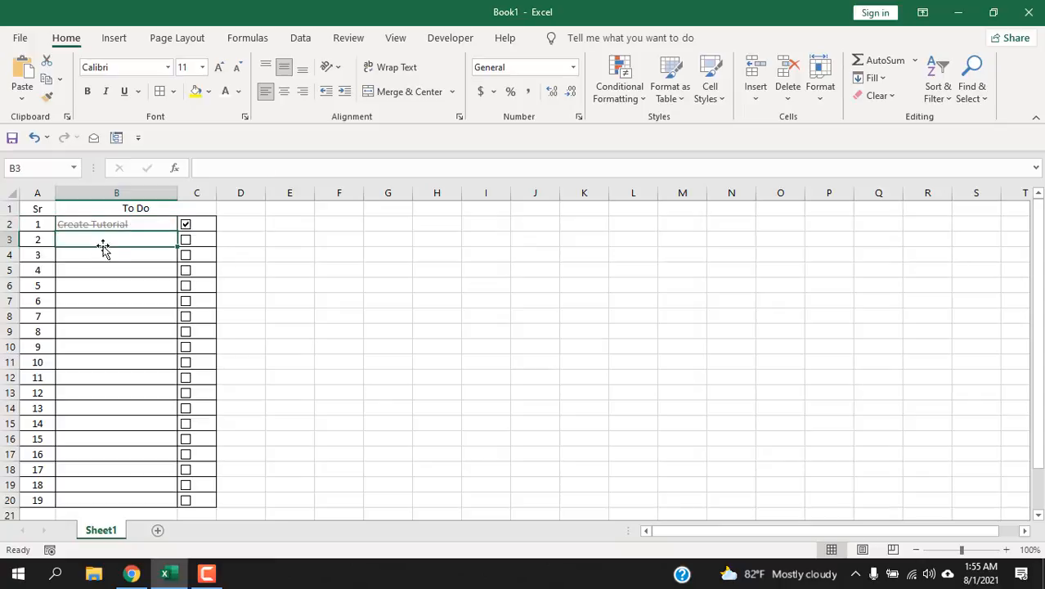
type("Thank you for watching")
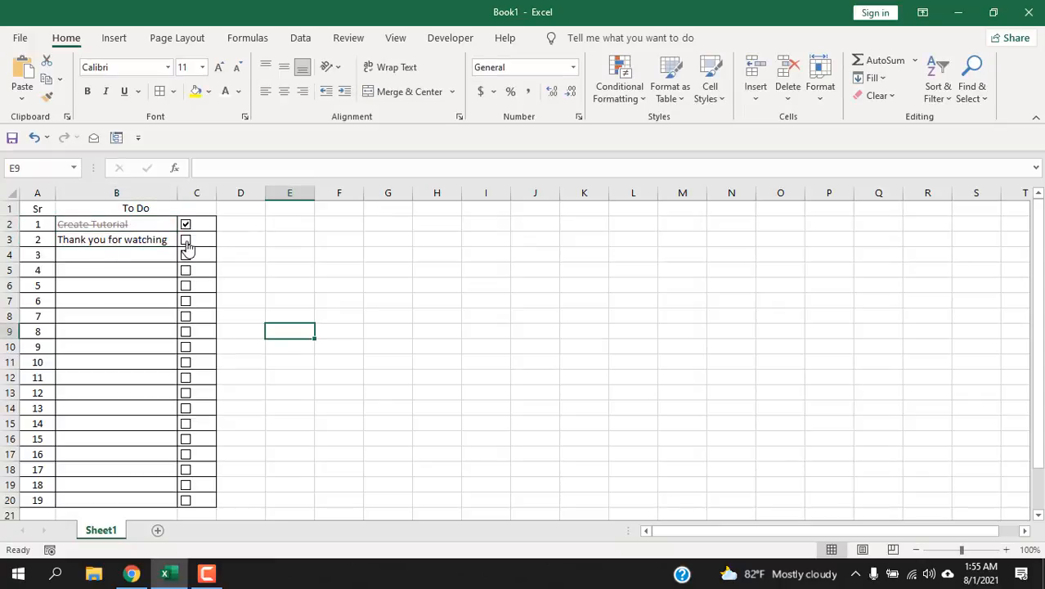
left_click(187, 239)
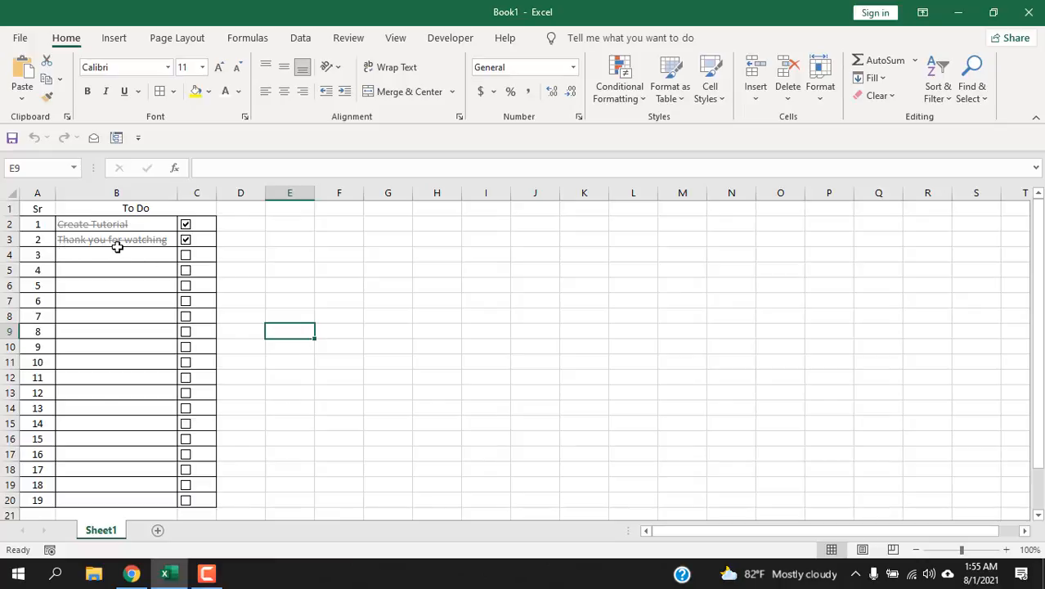
mouse_move(121, 270)
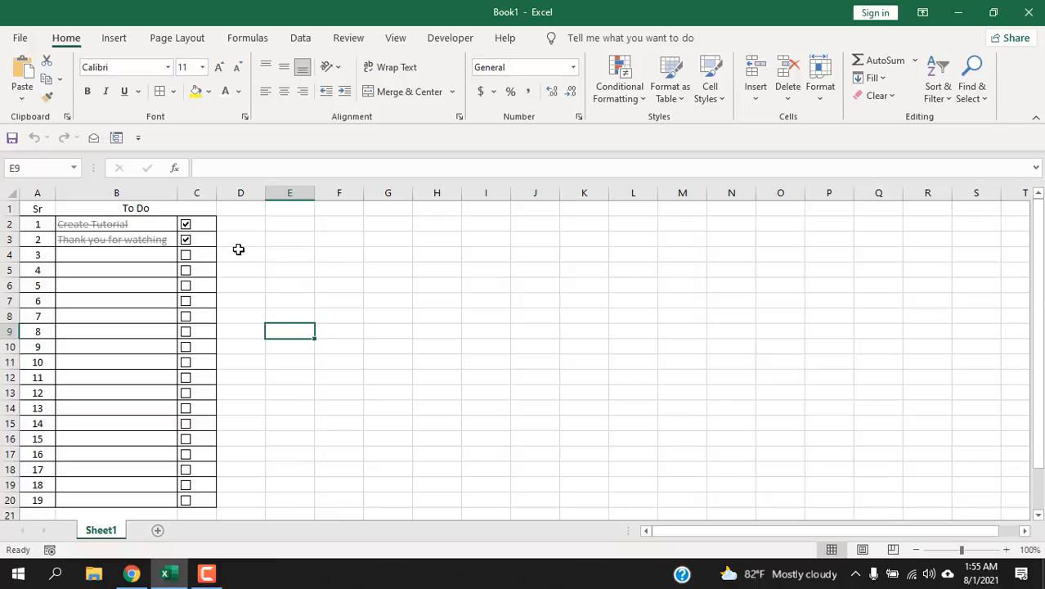
mouse_move(237, 255)
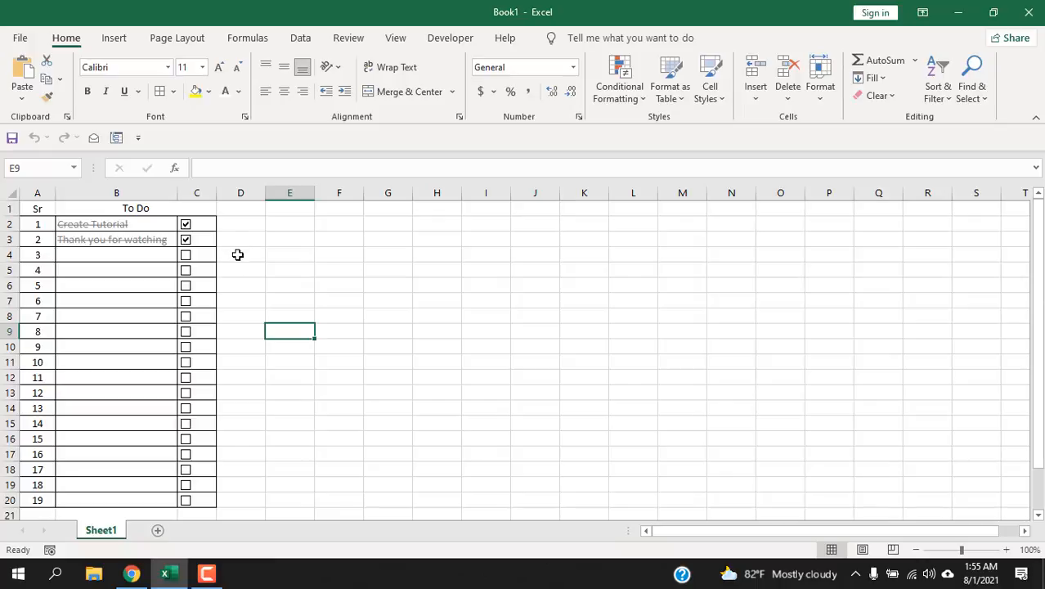